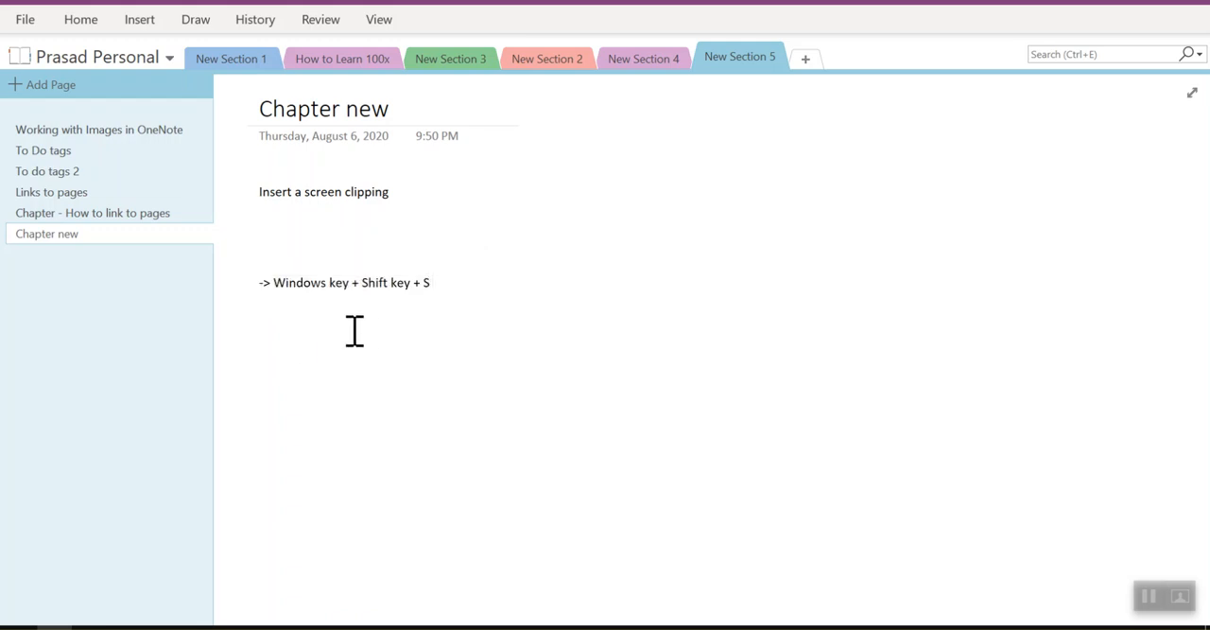
mouse_move(435, 272)
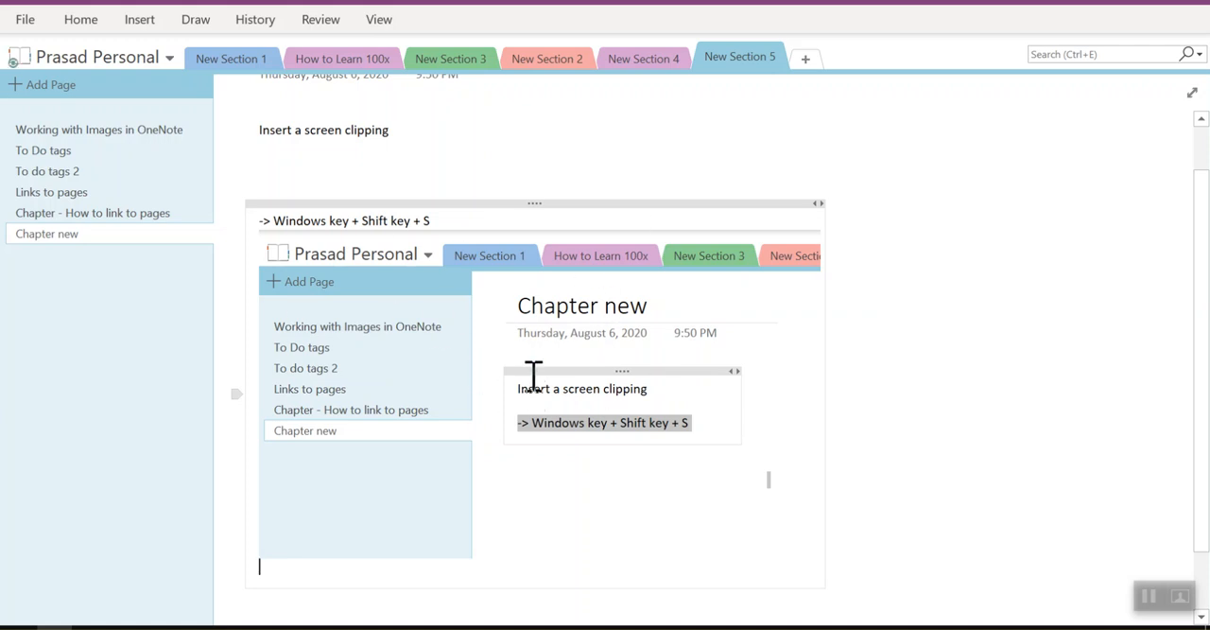
mouse_move(551, 328)
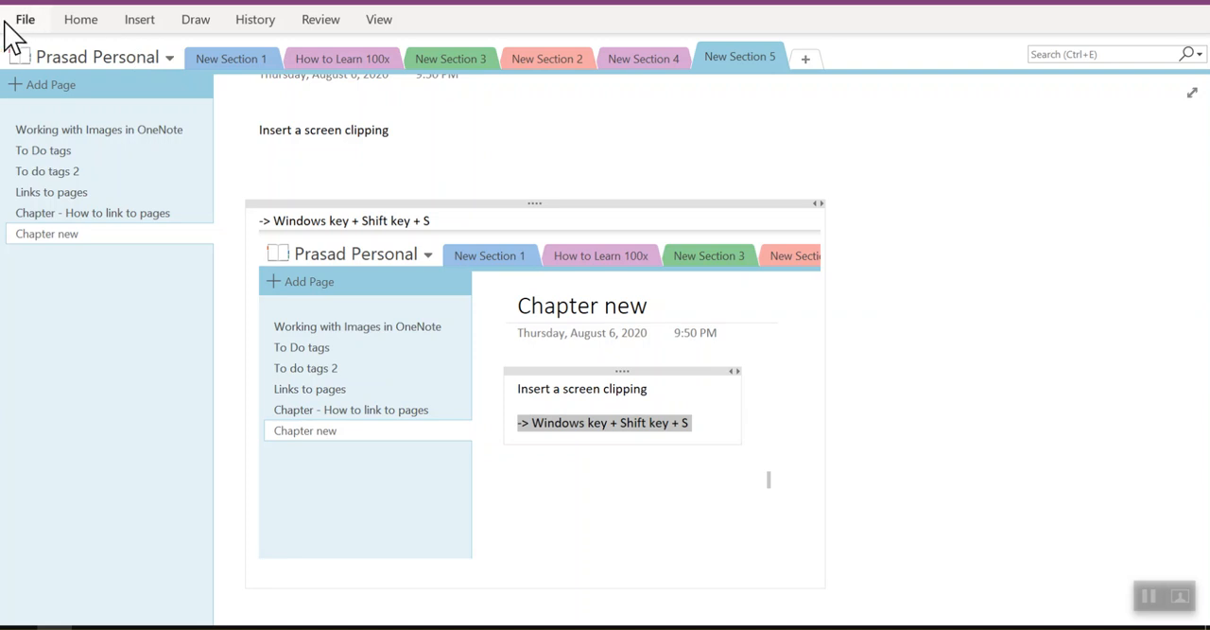
Open the OneNote Options dialog from the File view
click(26, 18)
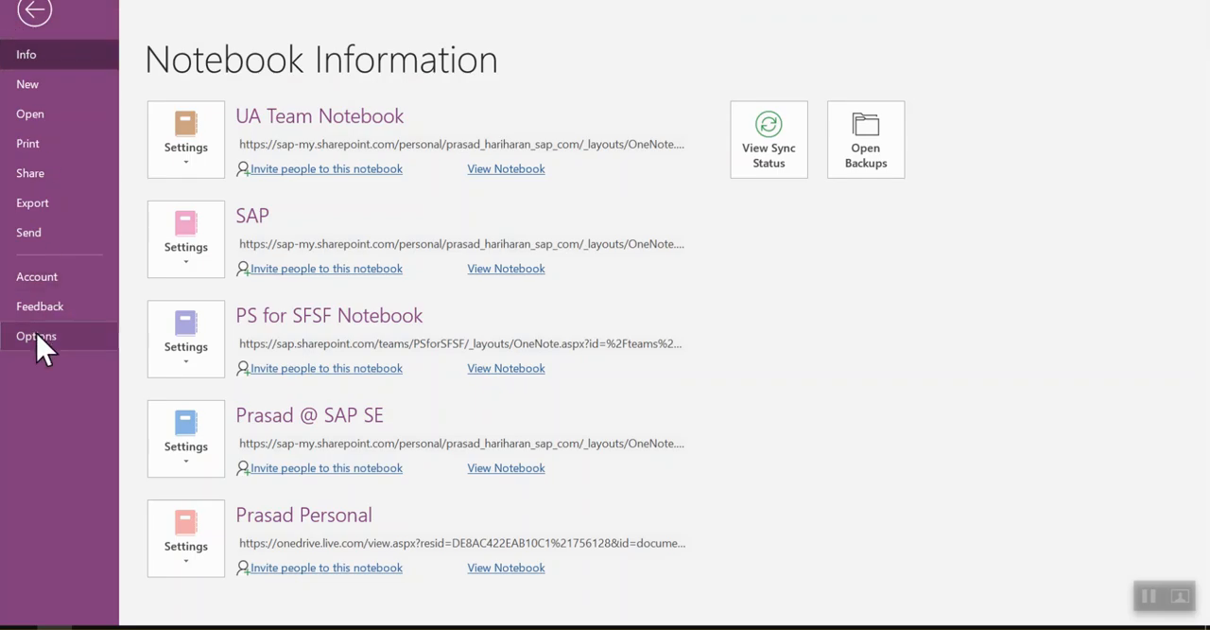
click(36, 336)
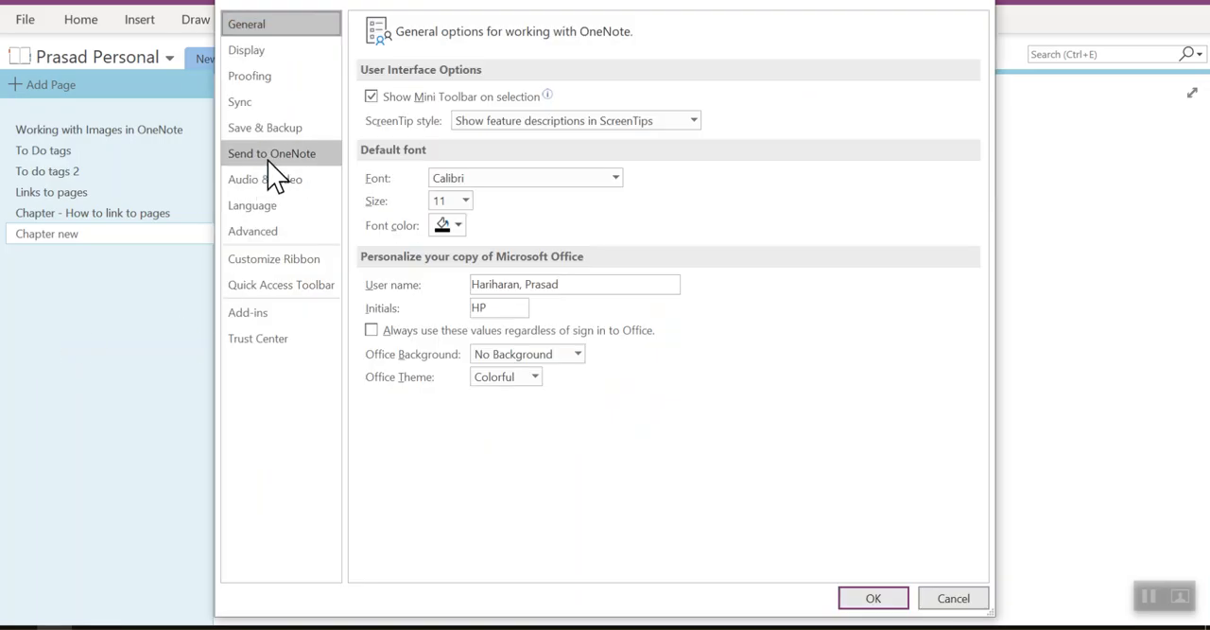
mouse_move(253, 162)
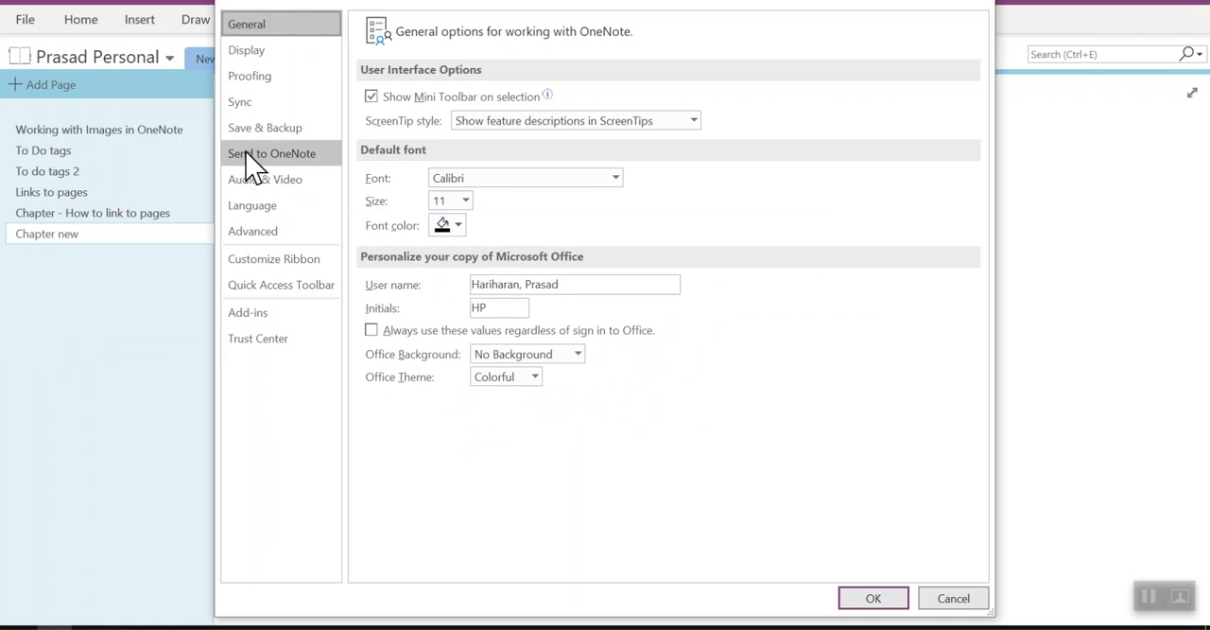
Show the Send to OneNote category, with screen clippings going to a new page in New Section 5
click(271, 153)
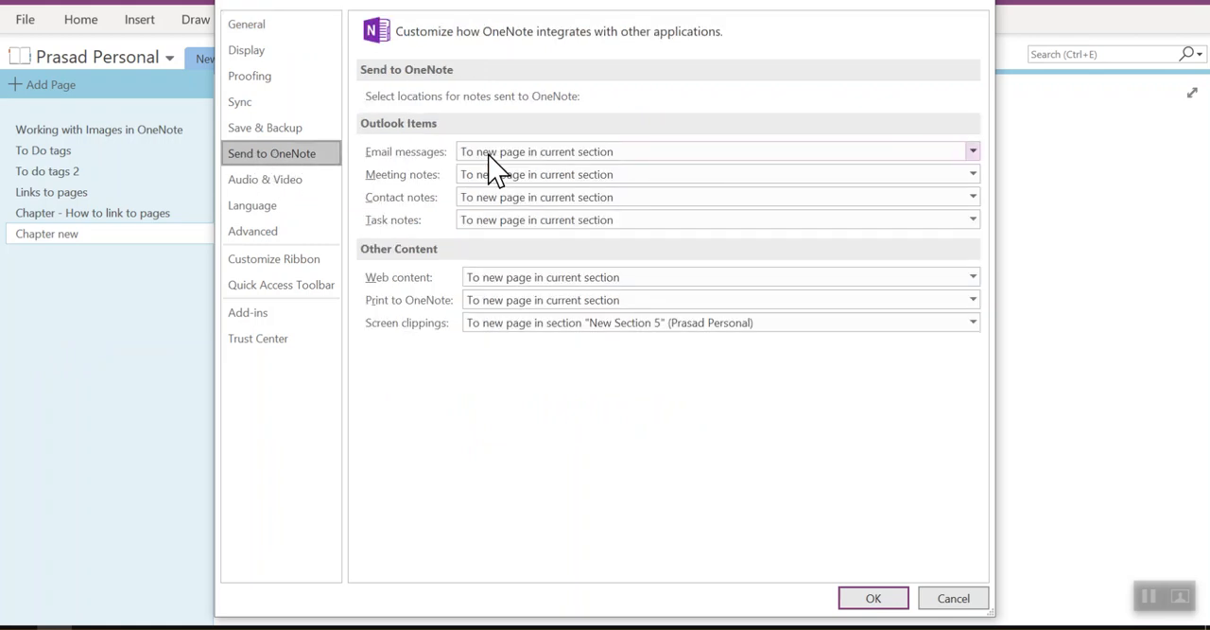
mouse_move(399, 291)
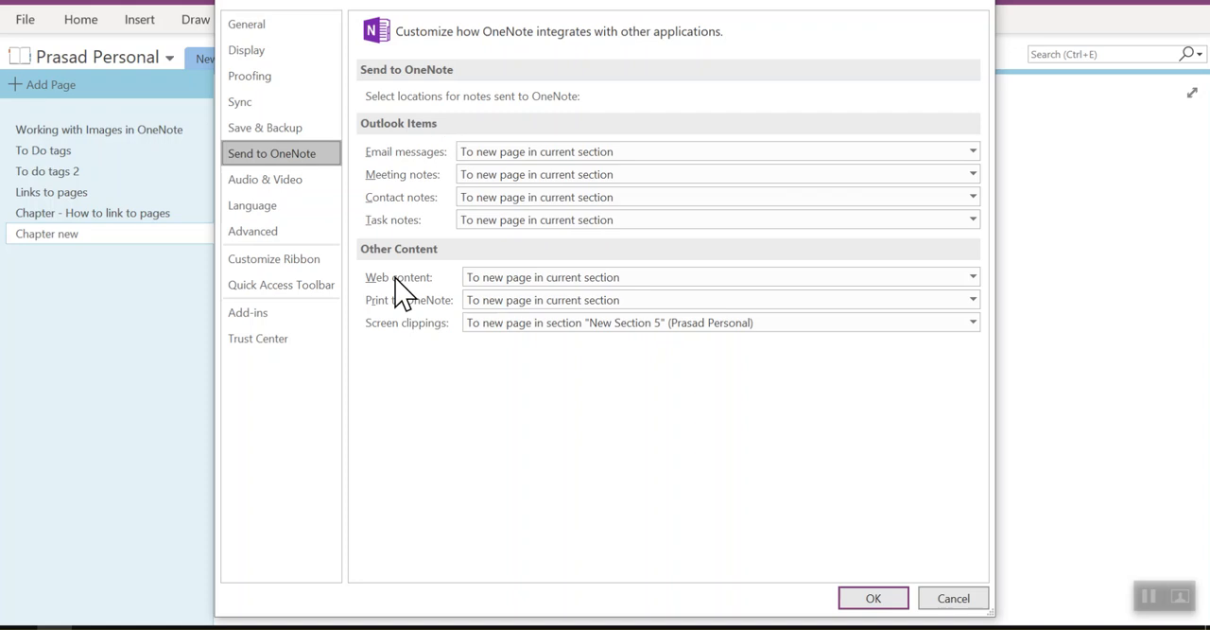
mouse_move(366, 174)
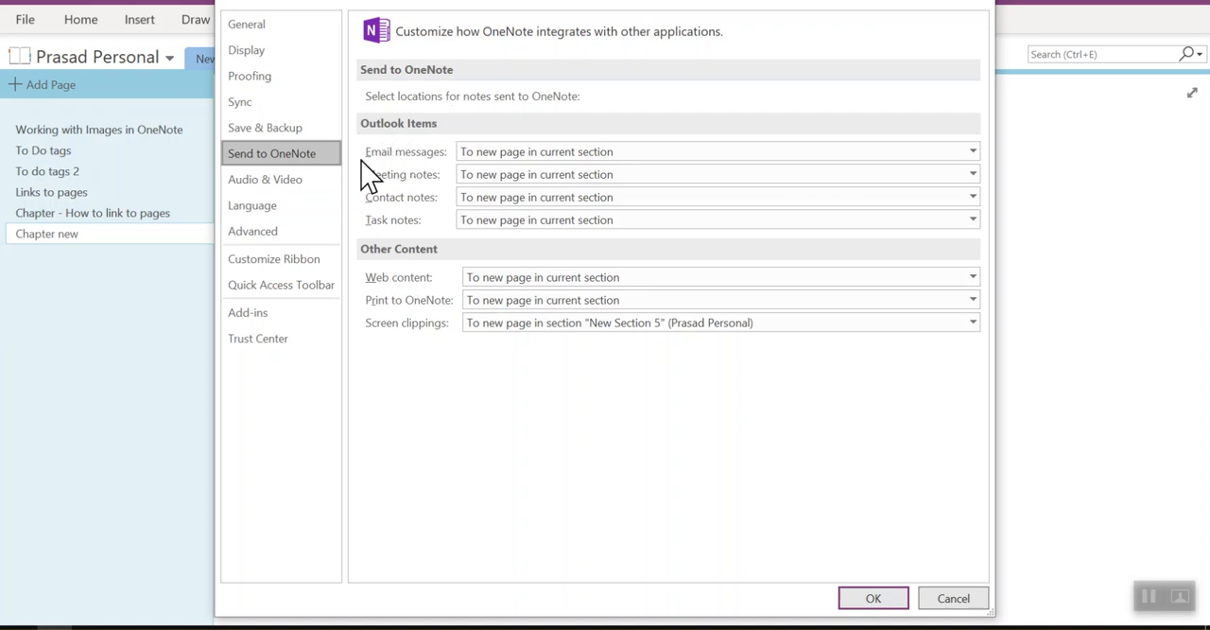
mouse_move(396, 219)
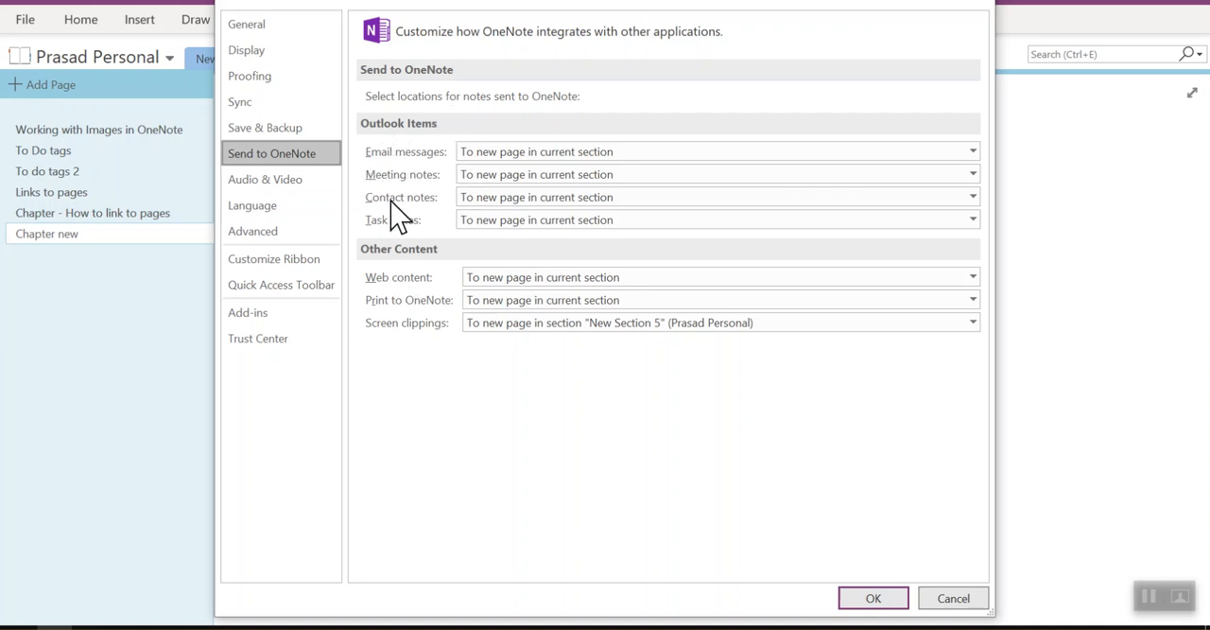
mouse_move(393, 317)
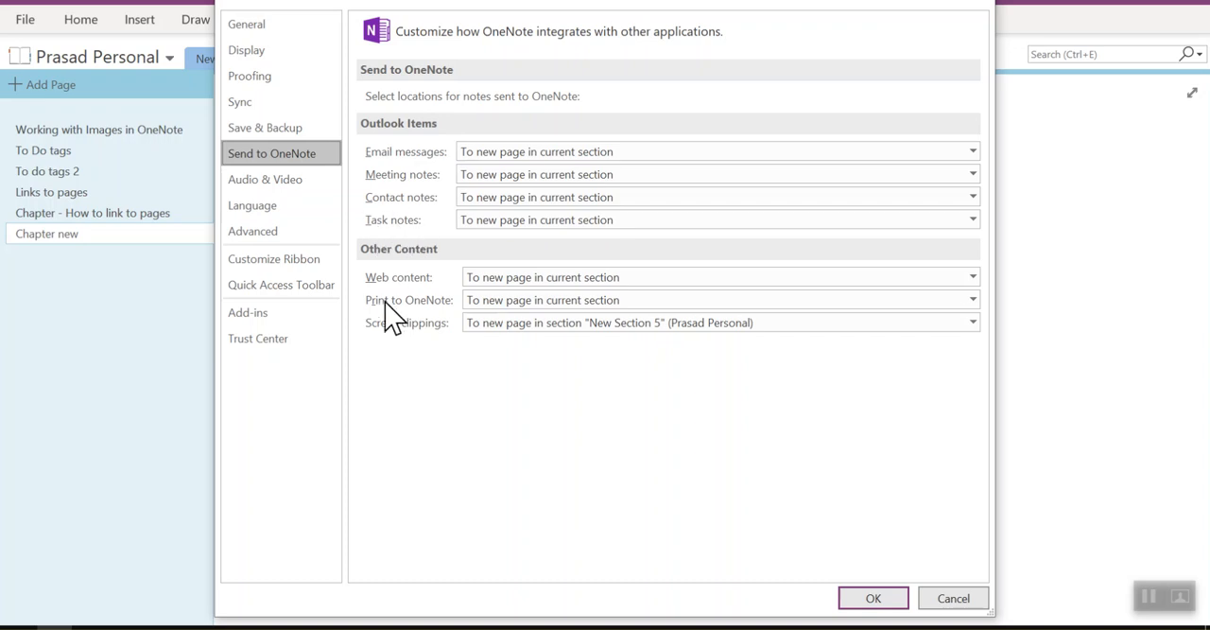
mouse_move(411, 298)
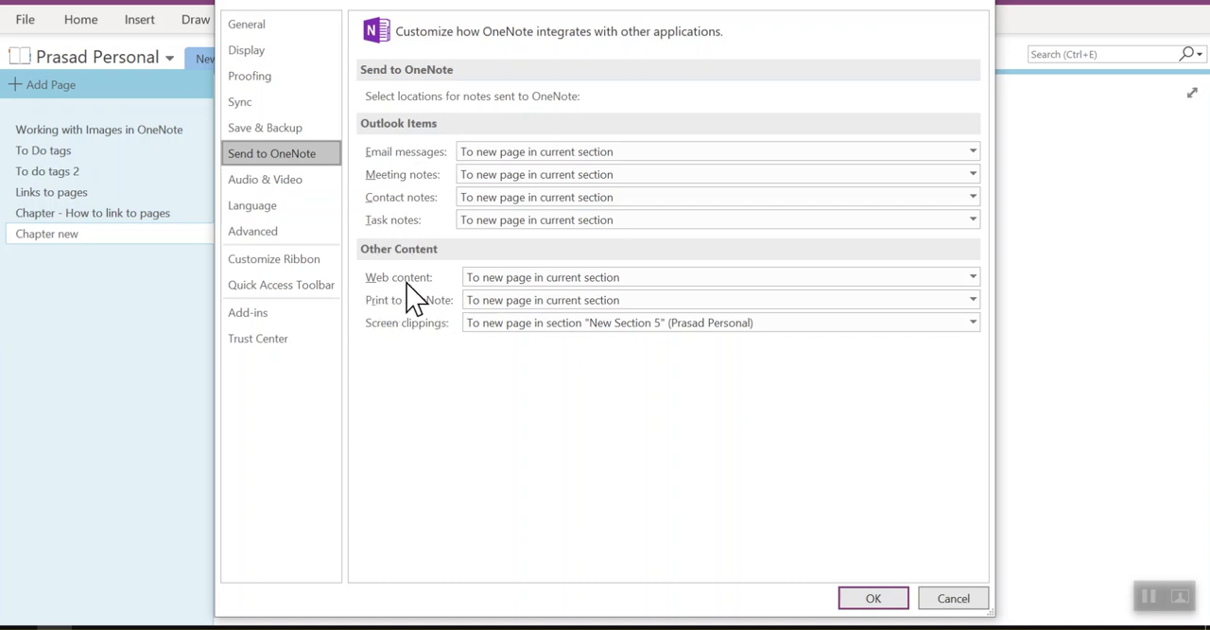
mouse_move(487, 357)
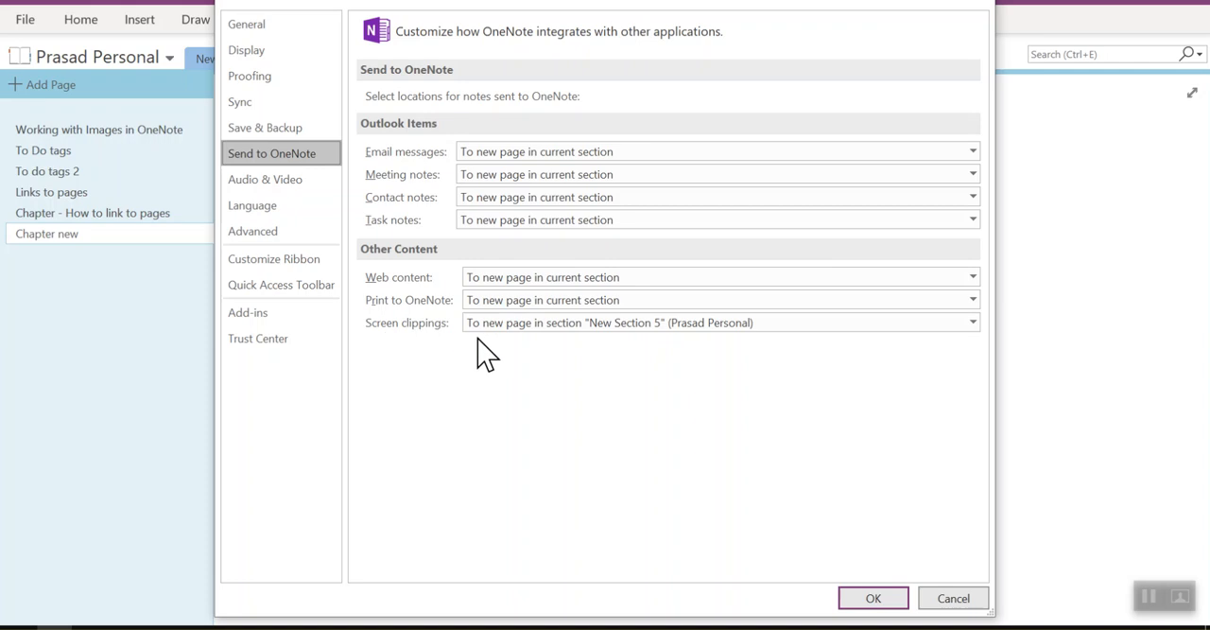
mouse_move(420, 317)
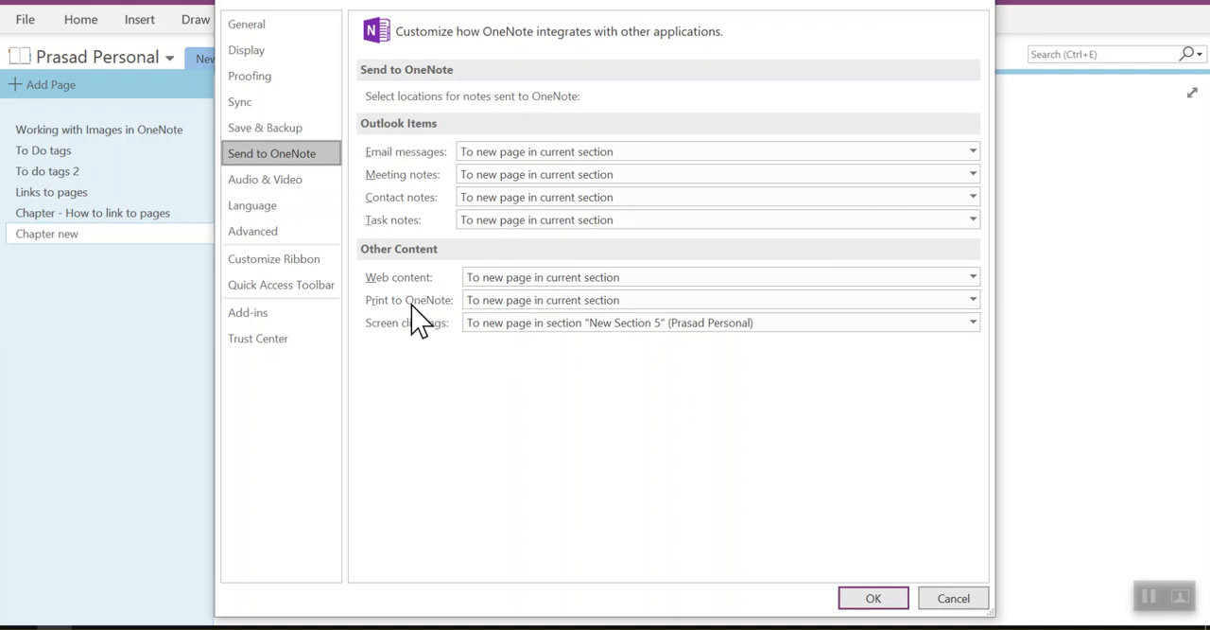
mouse_move(487, 166)
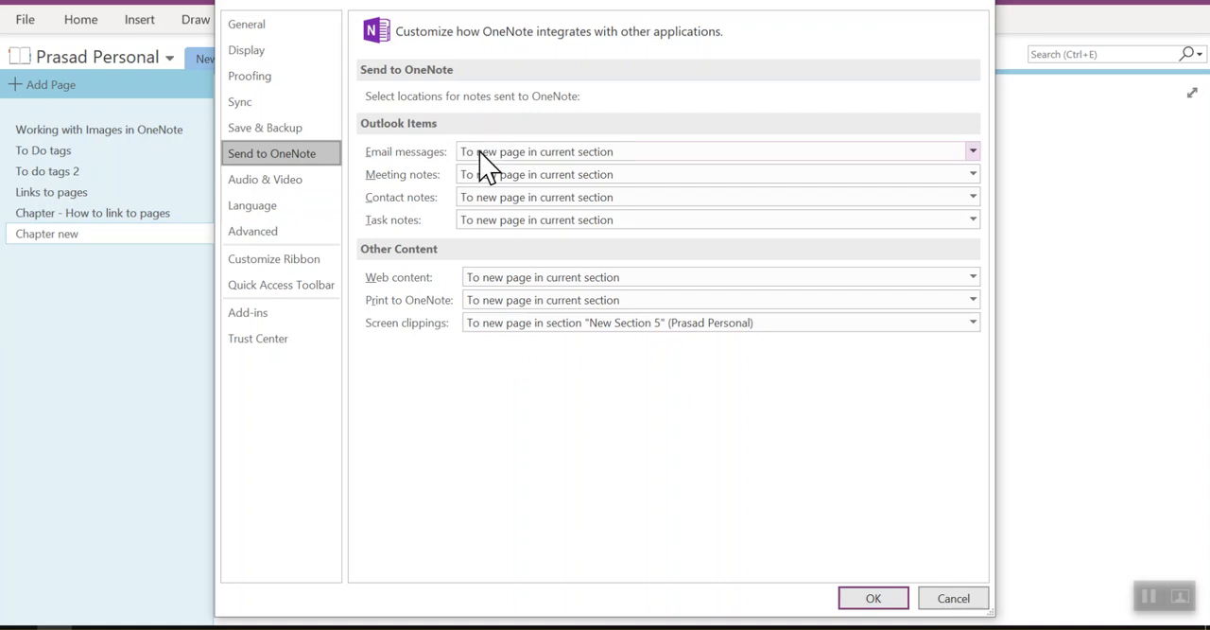
mouse_move(600, 178)
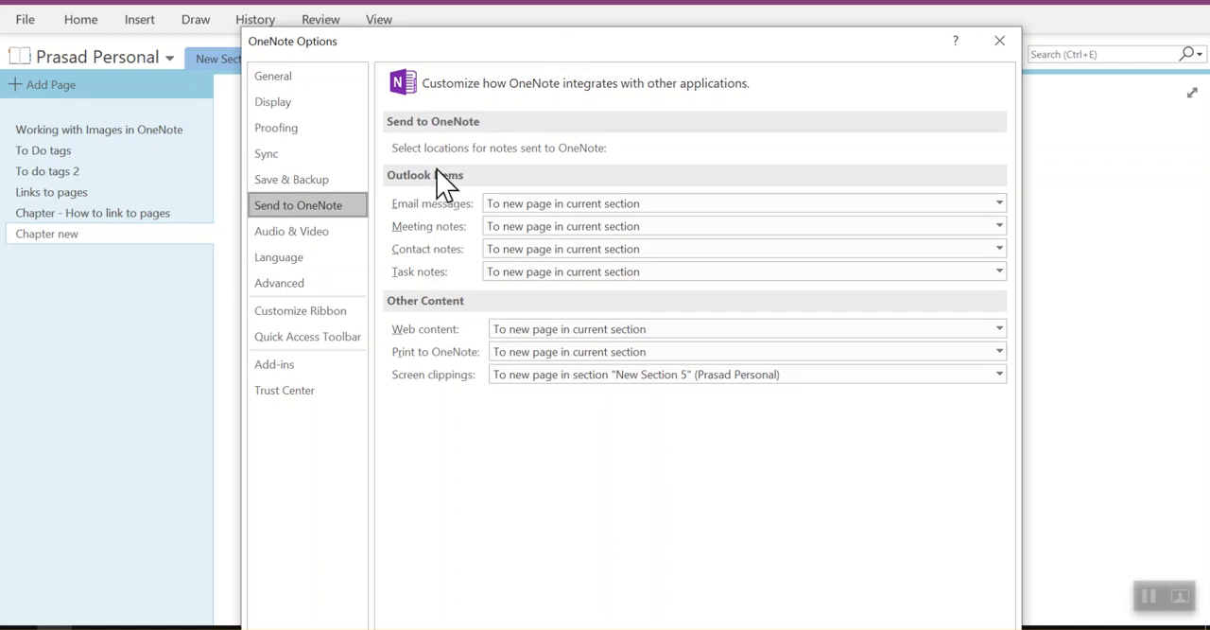
mouse_move(558, 225)
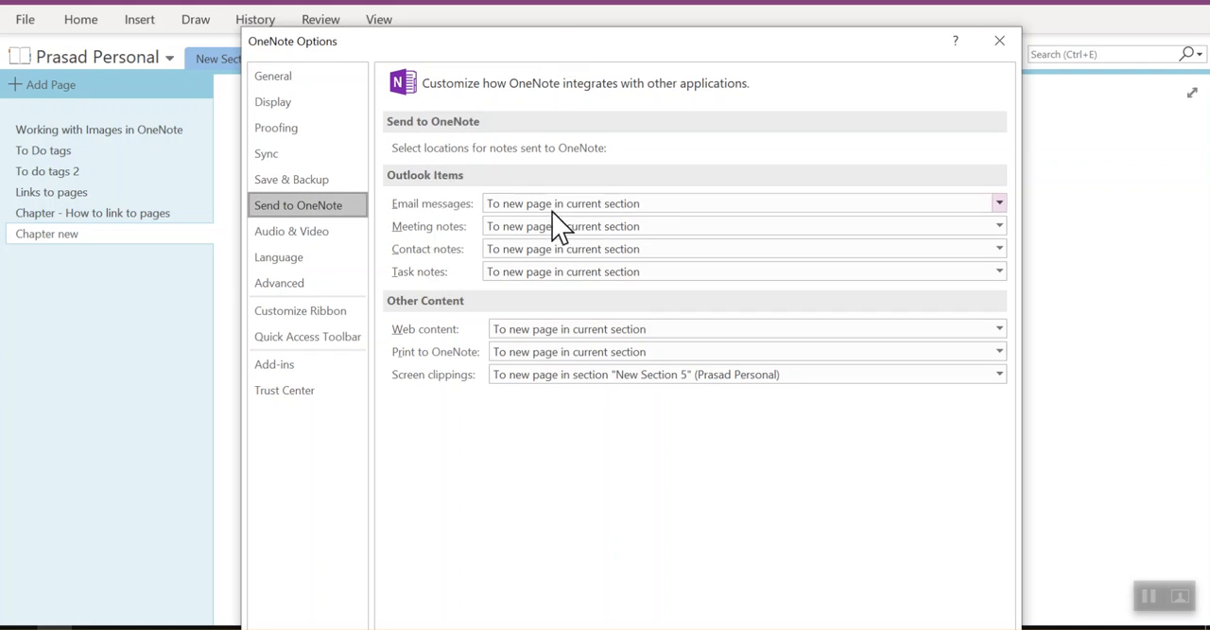
mouse_move(704, 368)
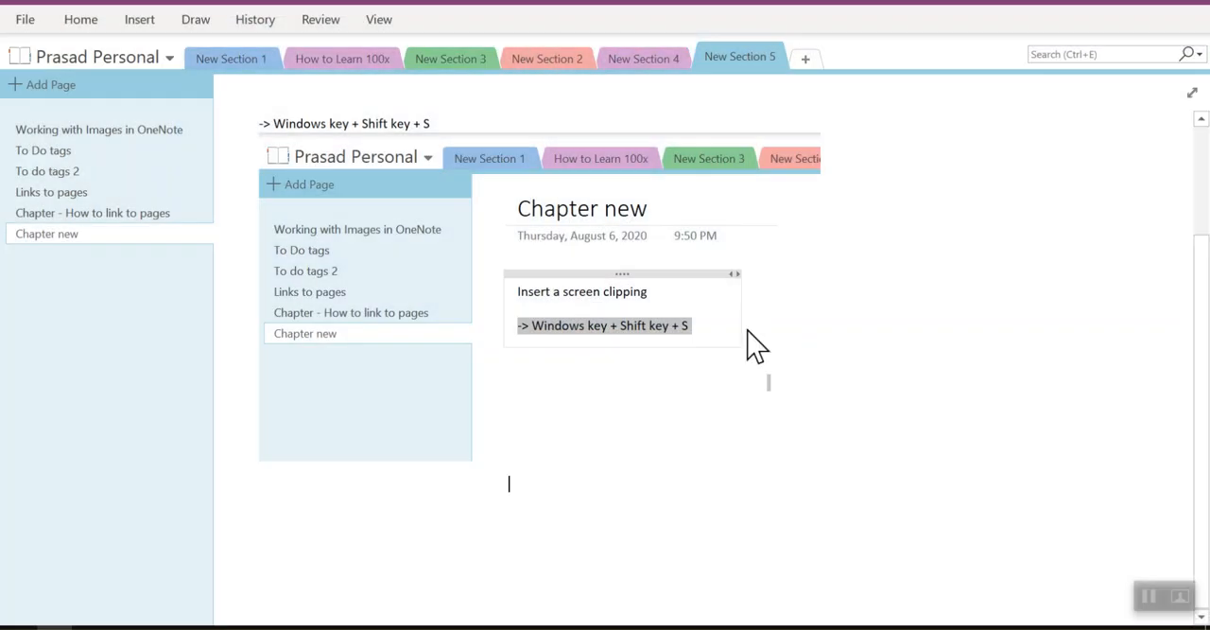
mouse_move(310, 510)
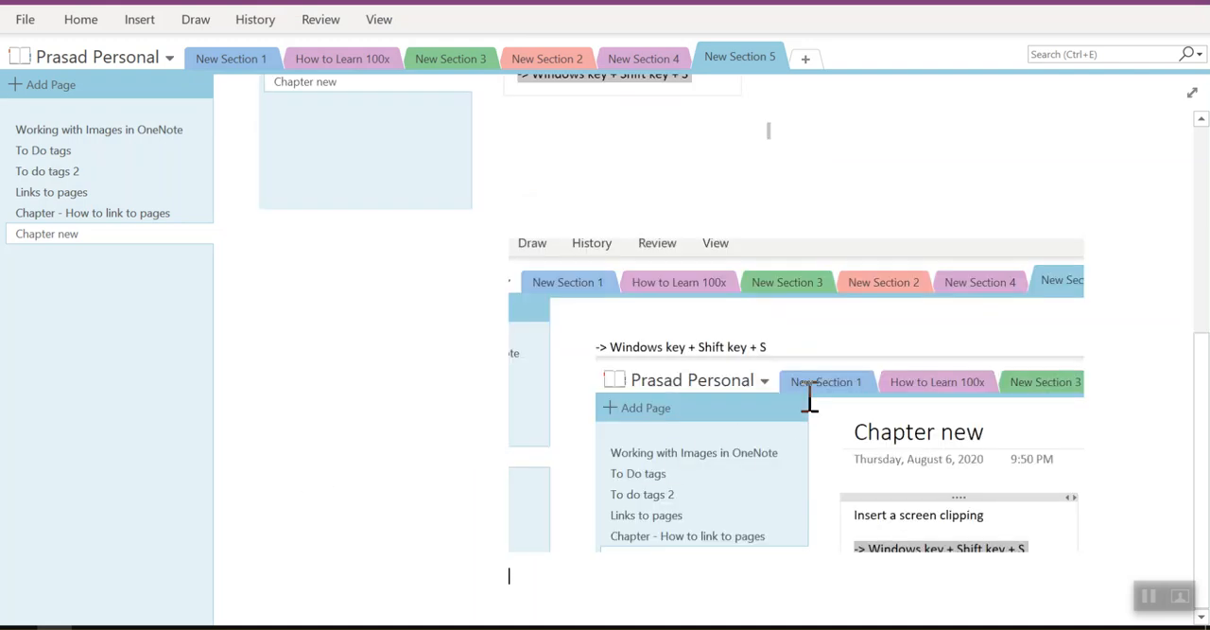
mouse_move(820, 347)
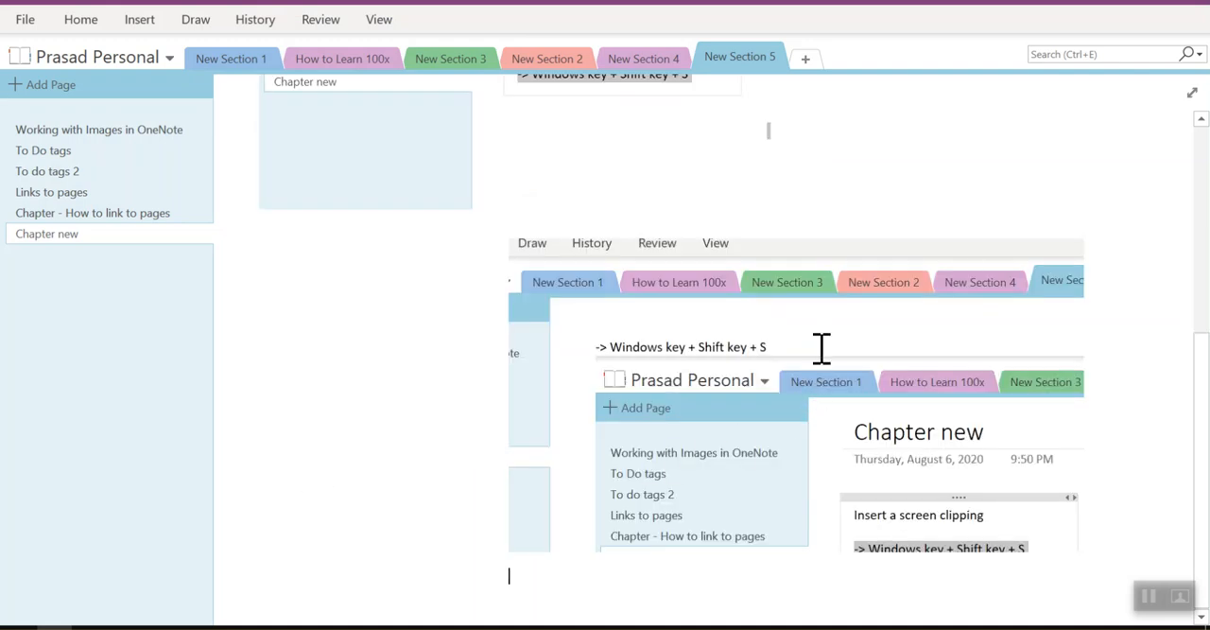